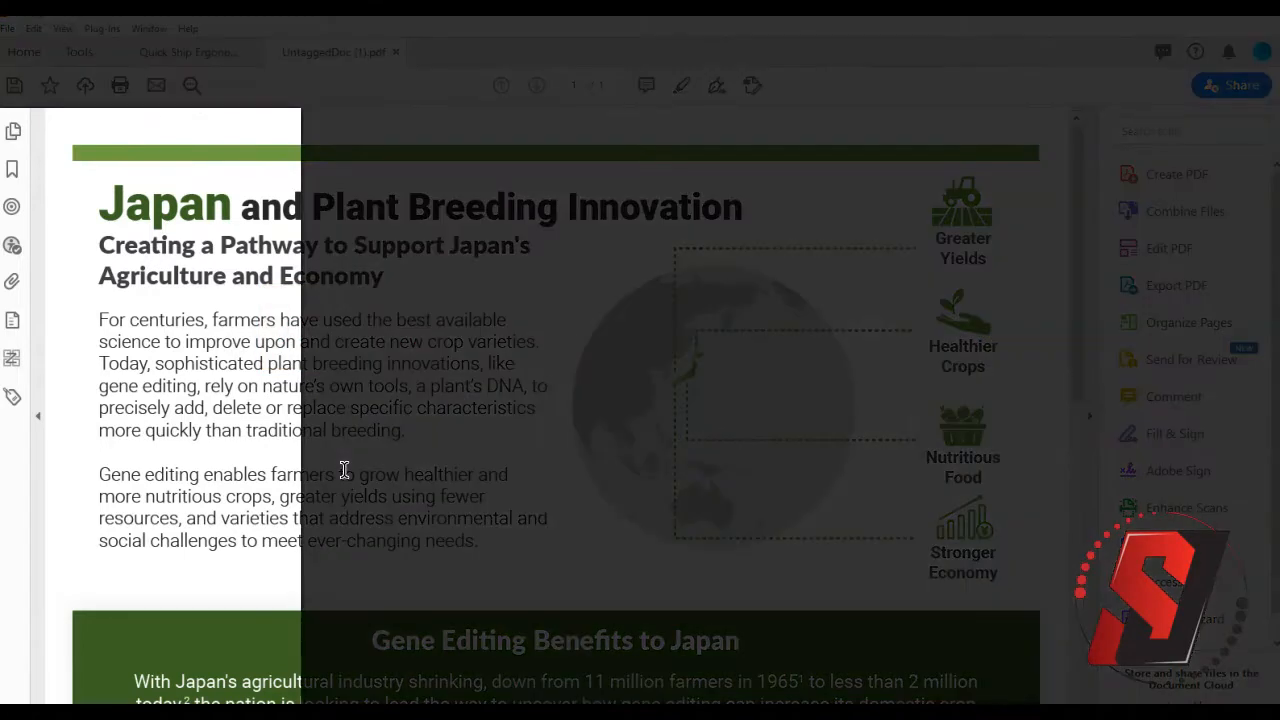
Step: Show the tag tree and bring up Object Properties for the <Figure> tag
click(13, 397)
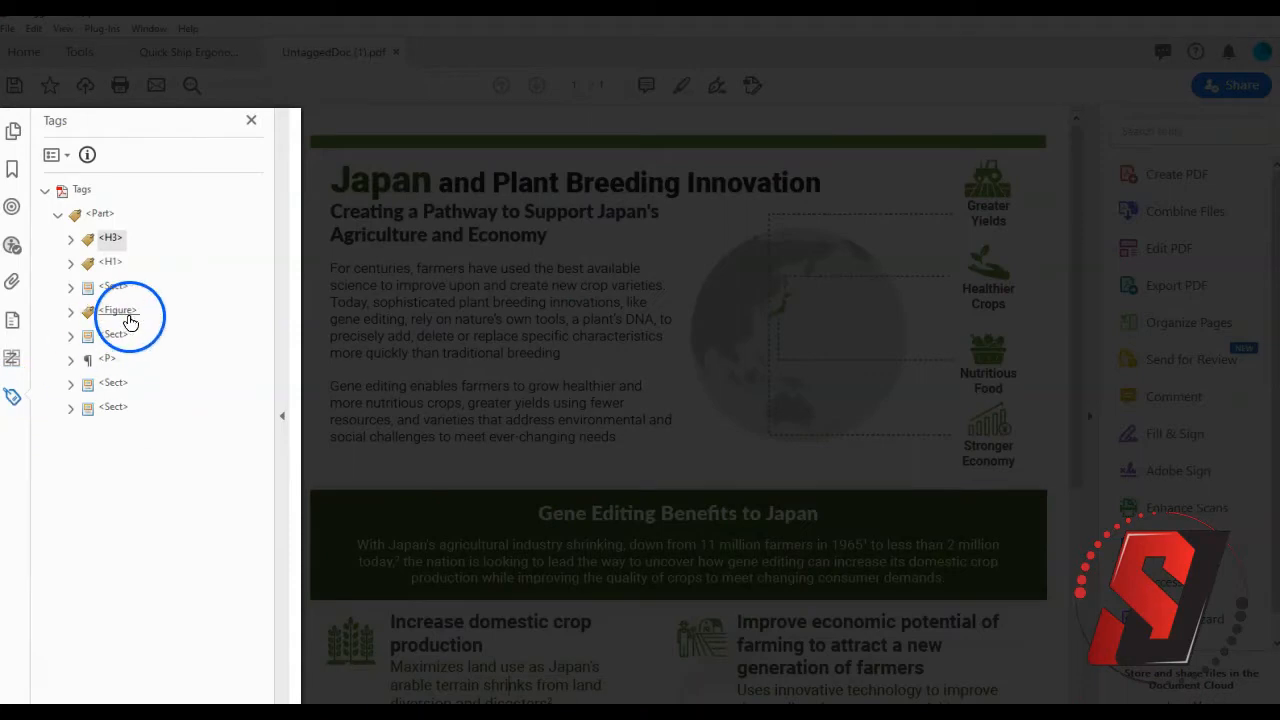
click(117, 310)
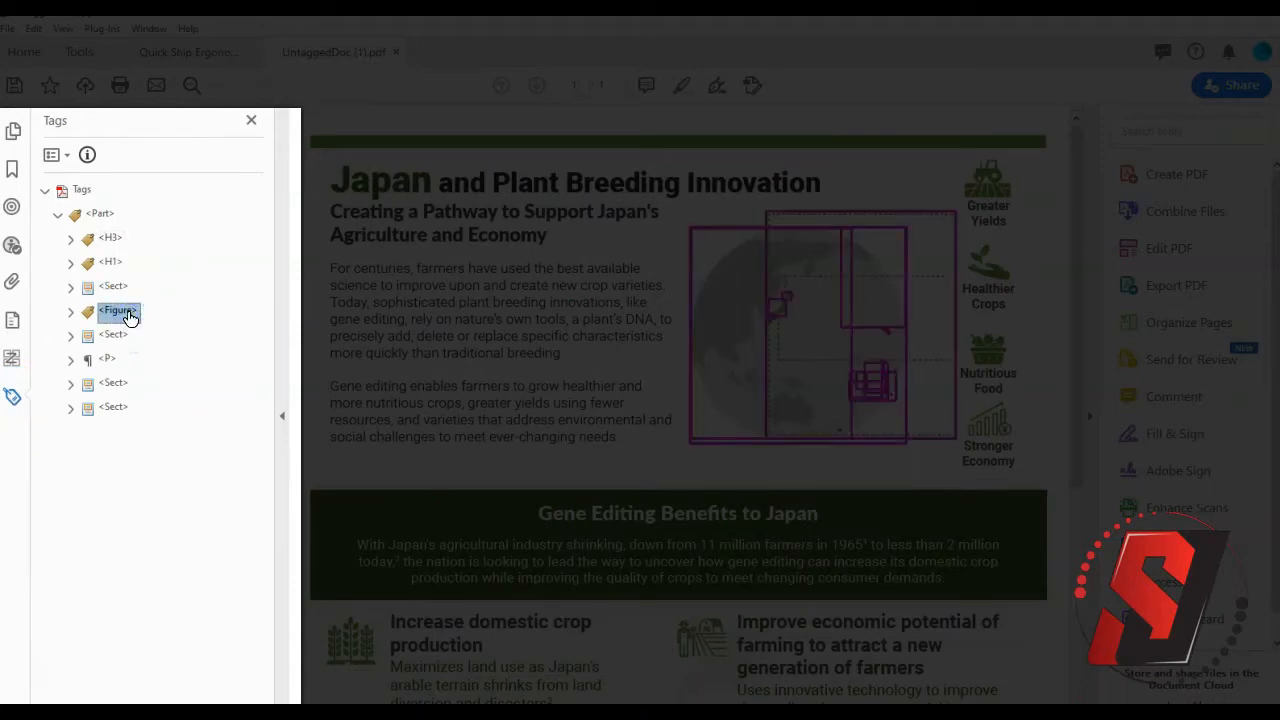
right_click(118, 300)
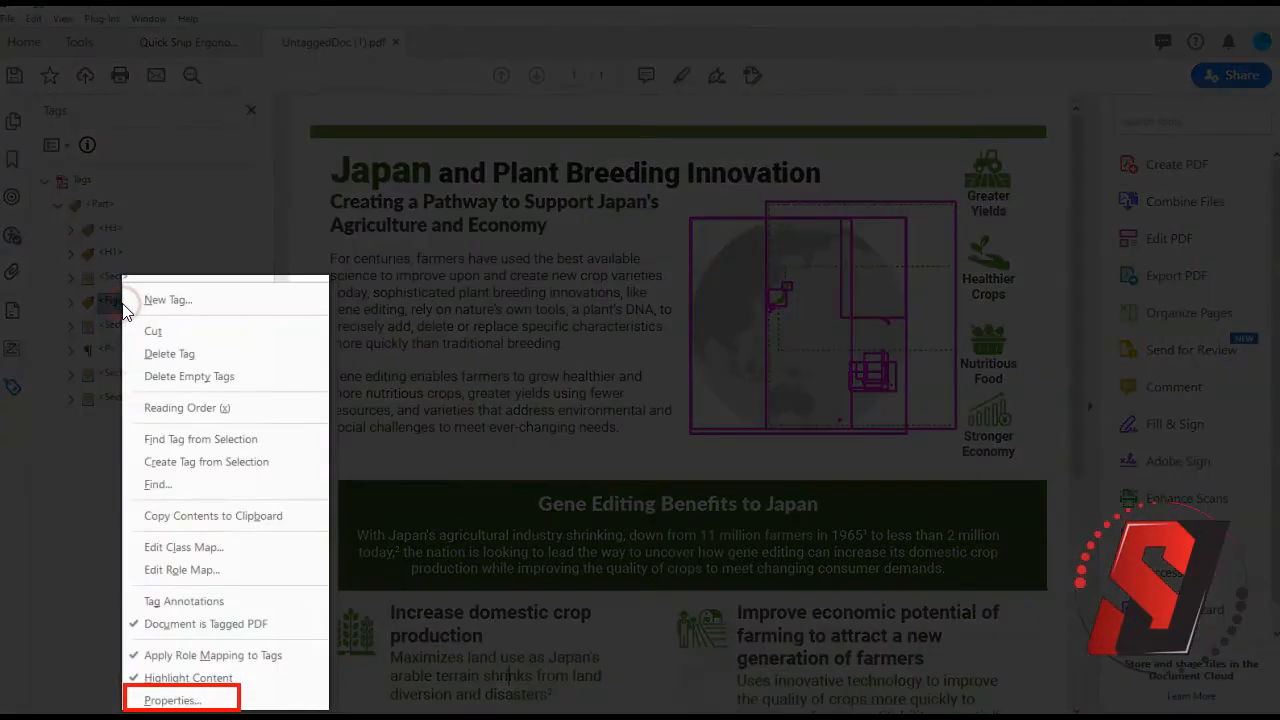
mouse_move(172, 699)
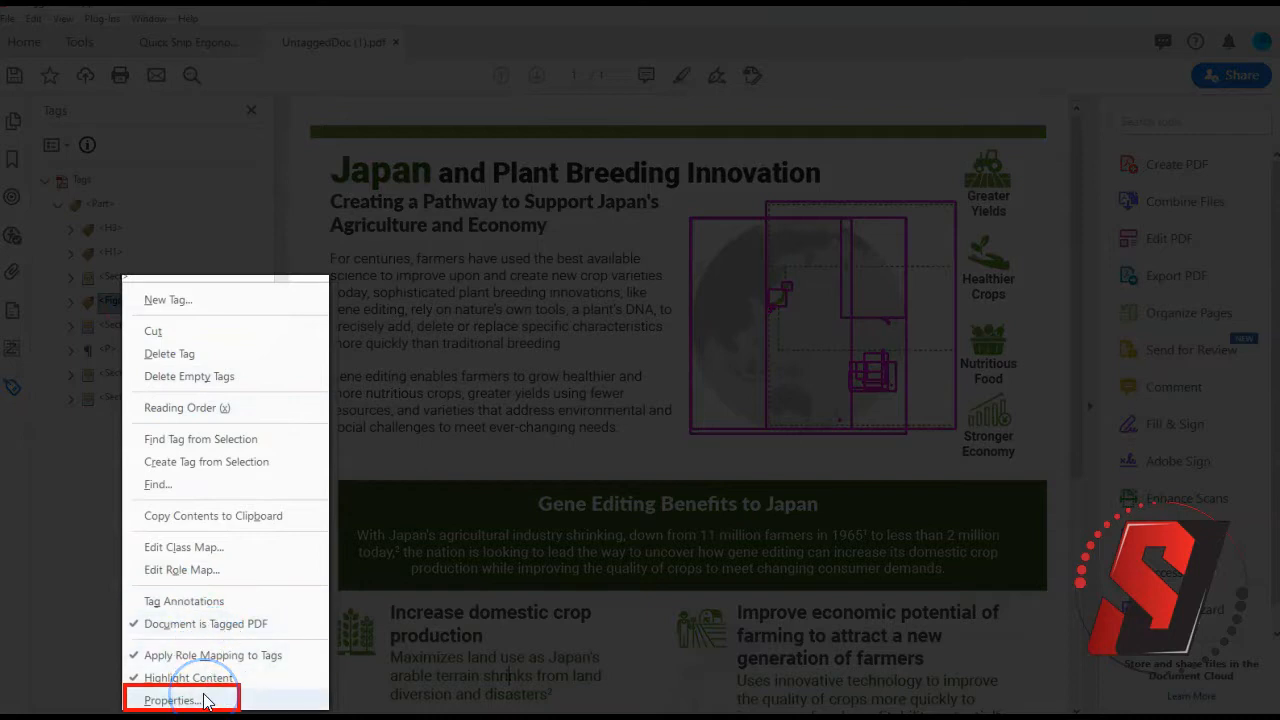
click(171, 699)
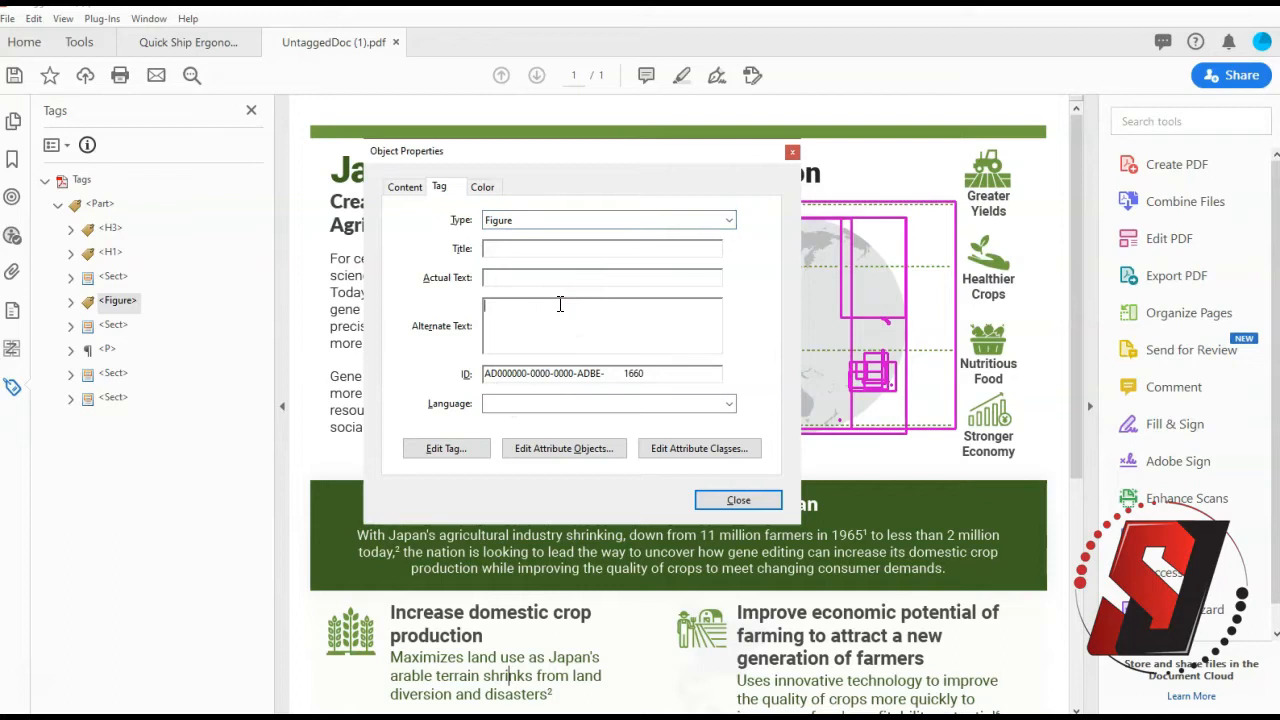
Step: Close the Figure tag's Object Properties dialog
click(738, 500)
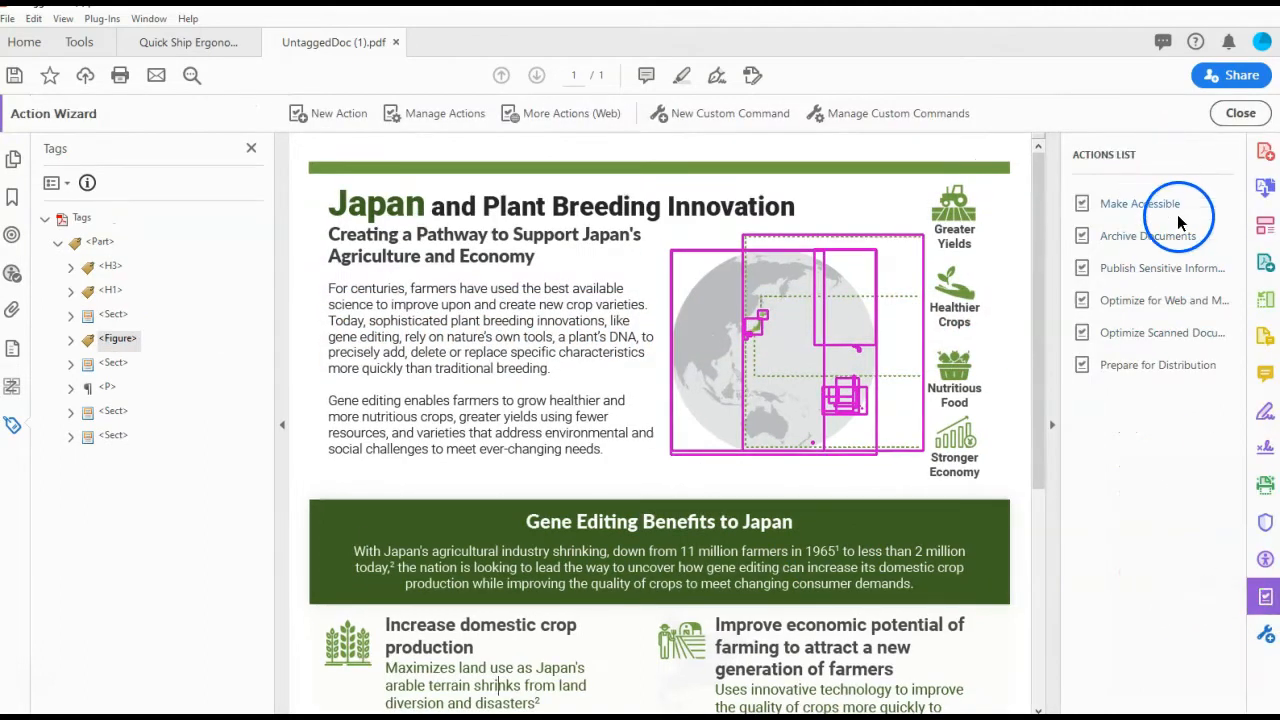
Step: Run Make Accessible and confirm alternate text such as Corn for the images
click(1139, 203)
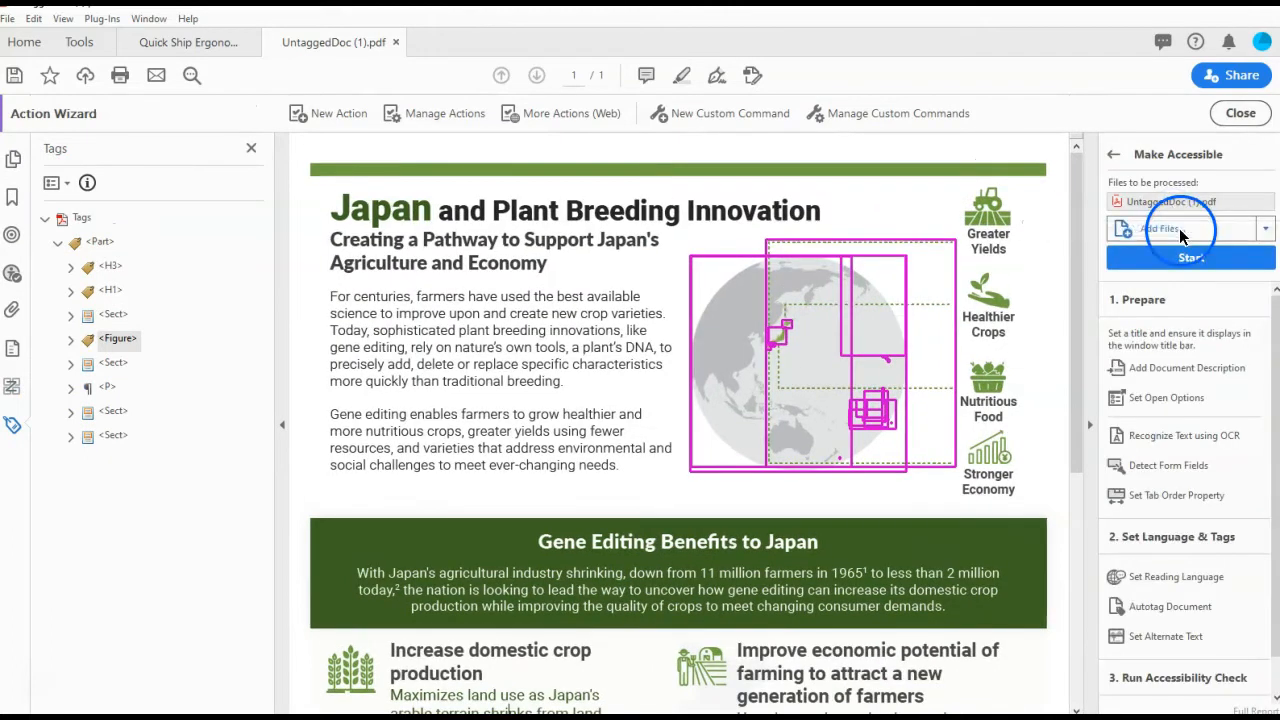
click(1190, 258)
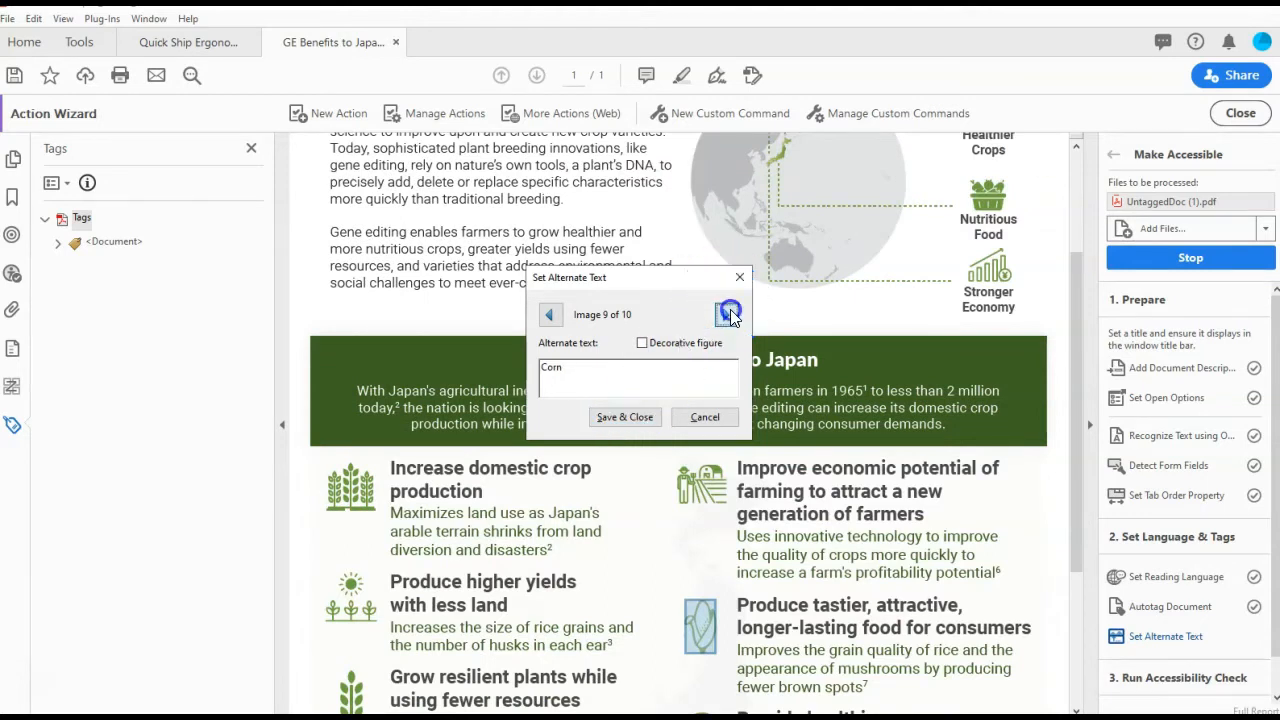
click(624, 417)
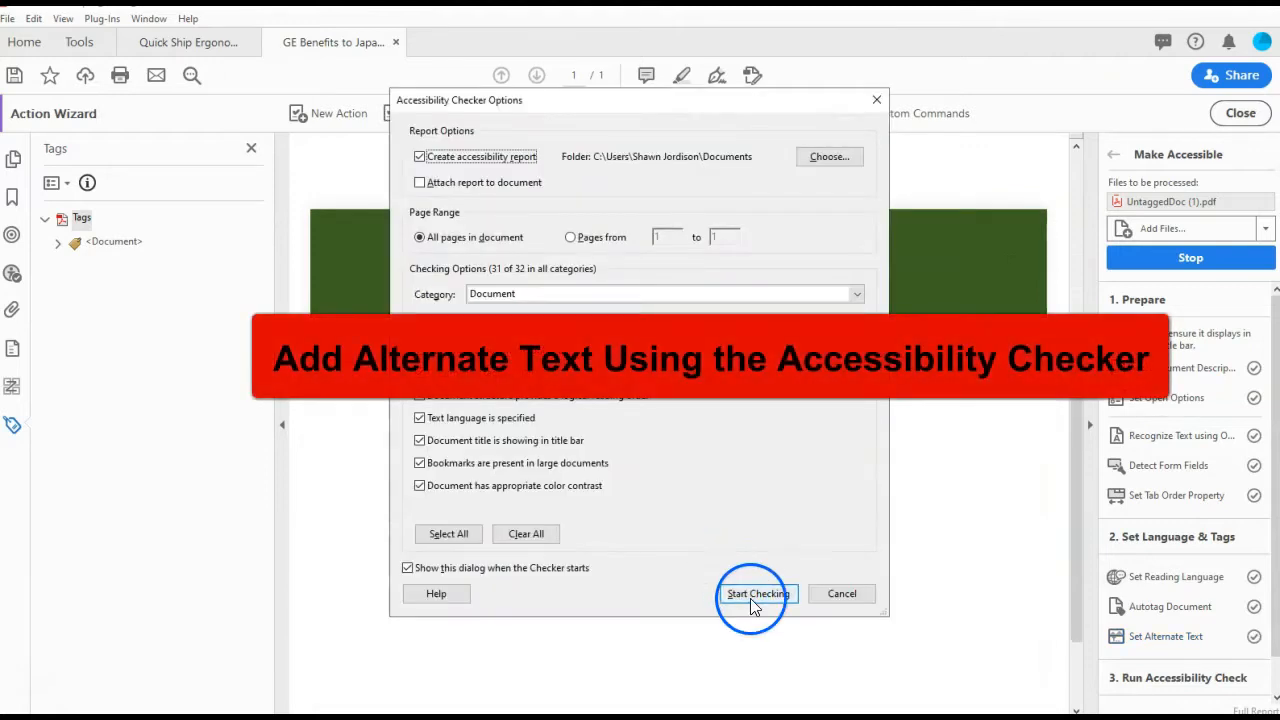
Step: Start the accessibility check and select Figure 1 among the eight failing figures
click(757, 593)
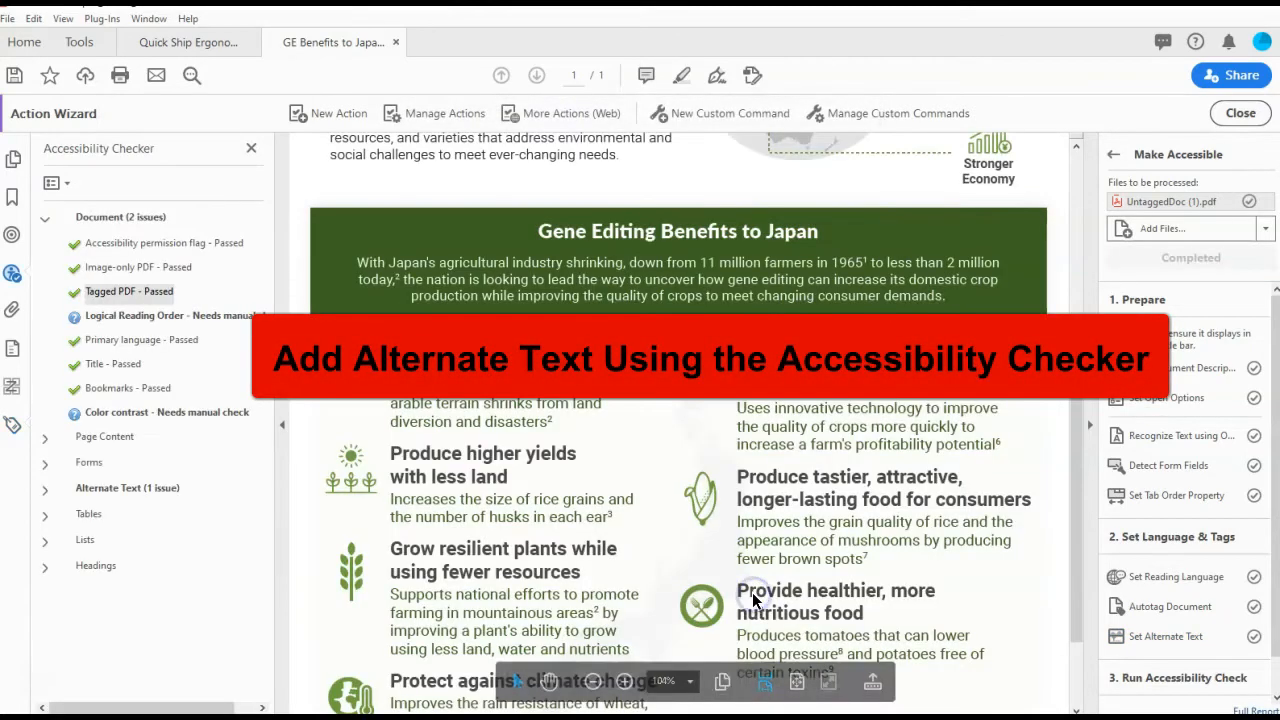
click(1239, 112)
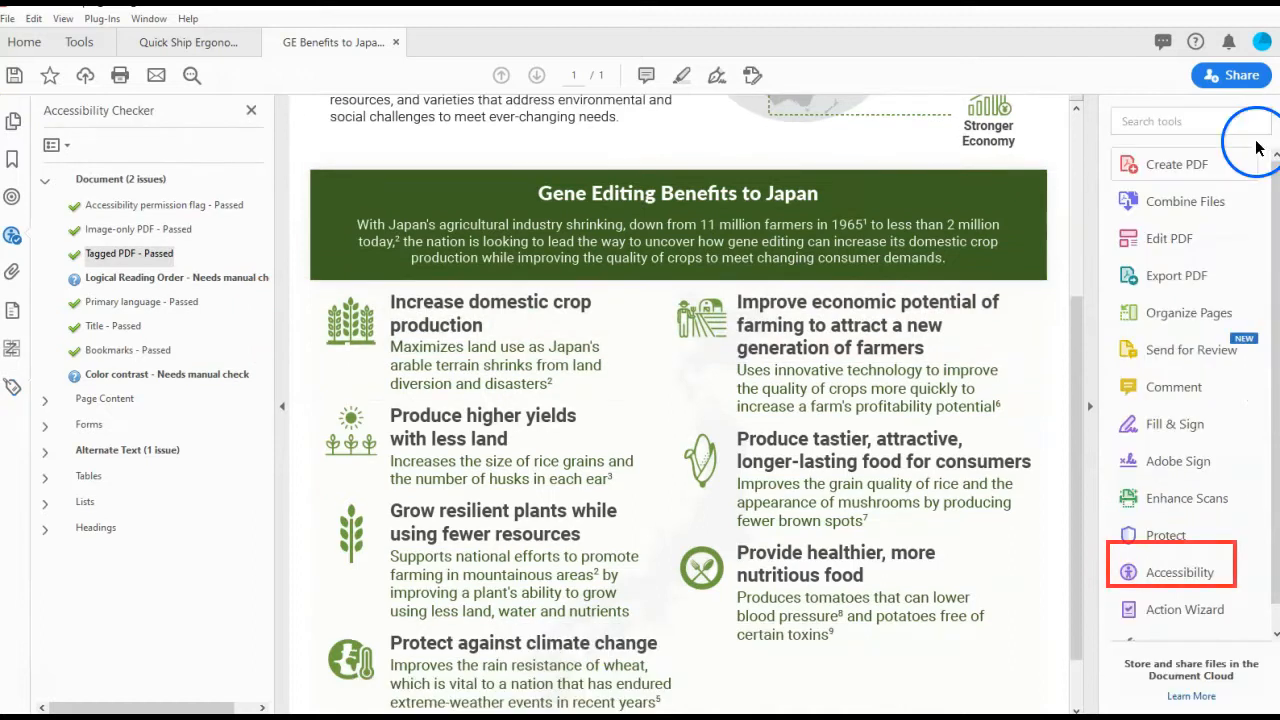
mouse_move(1270, 575)
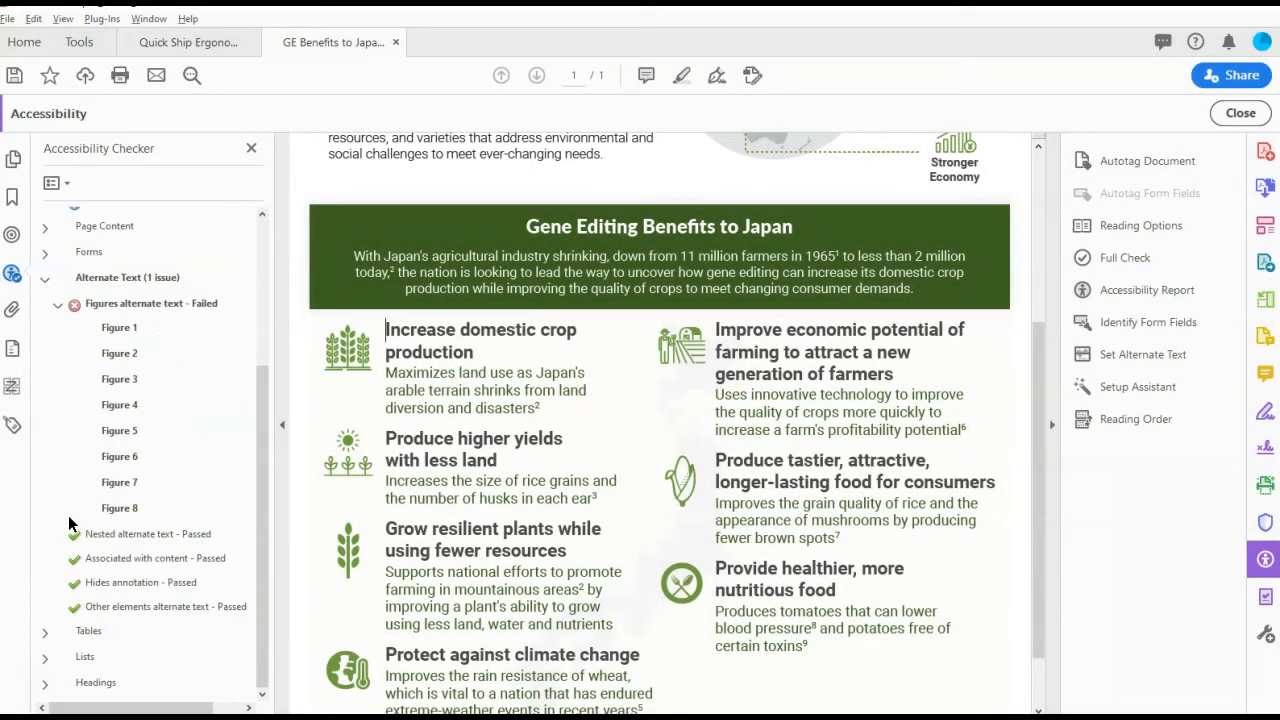
click(119, 327)
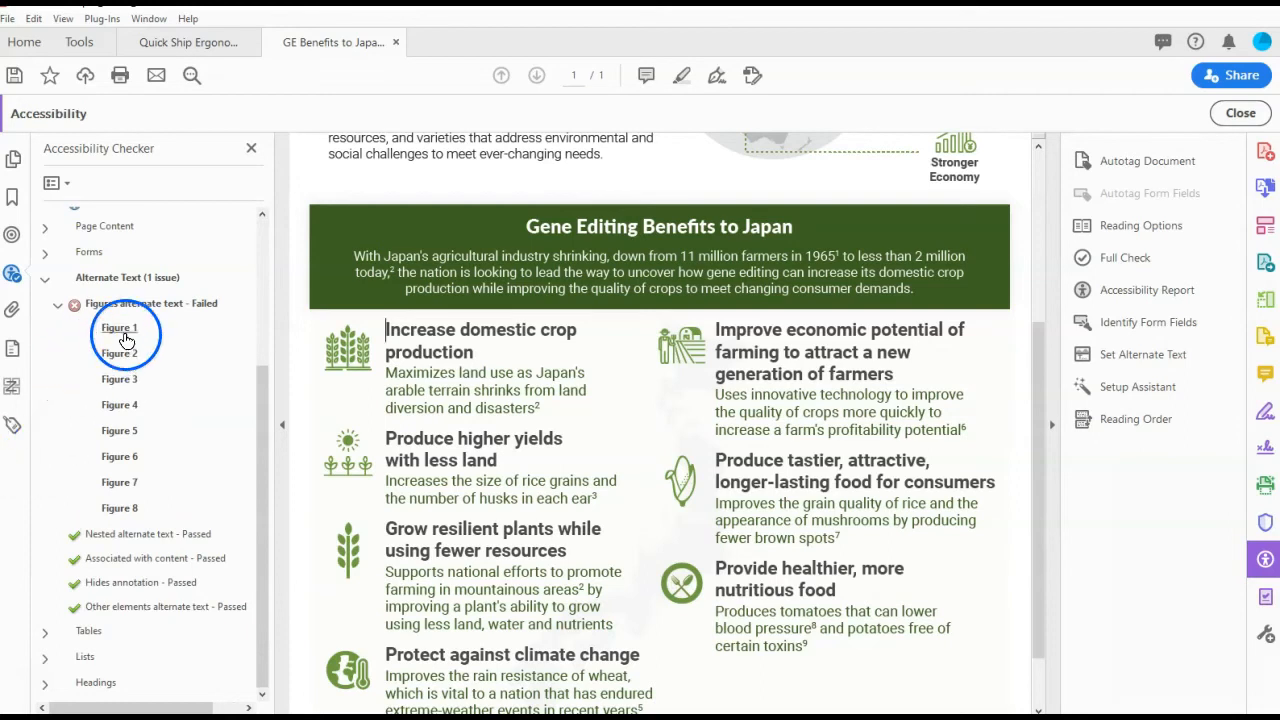
Step: Fix Figure 1, give the second image alternate text 'Nutritious Foods' and save, leaving six figures failing
right_click(119, 327)
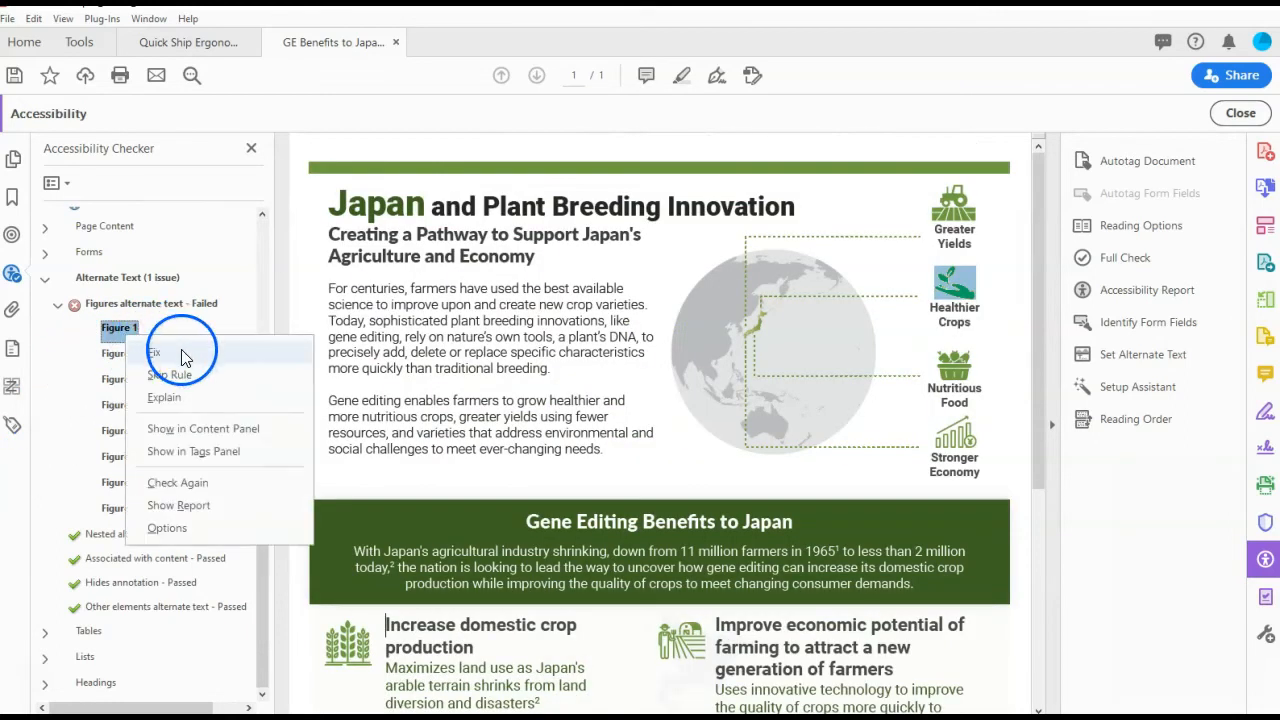
click(154, 352)
text(Healthier Crops)
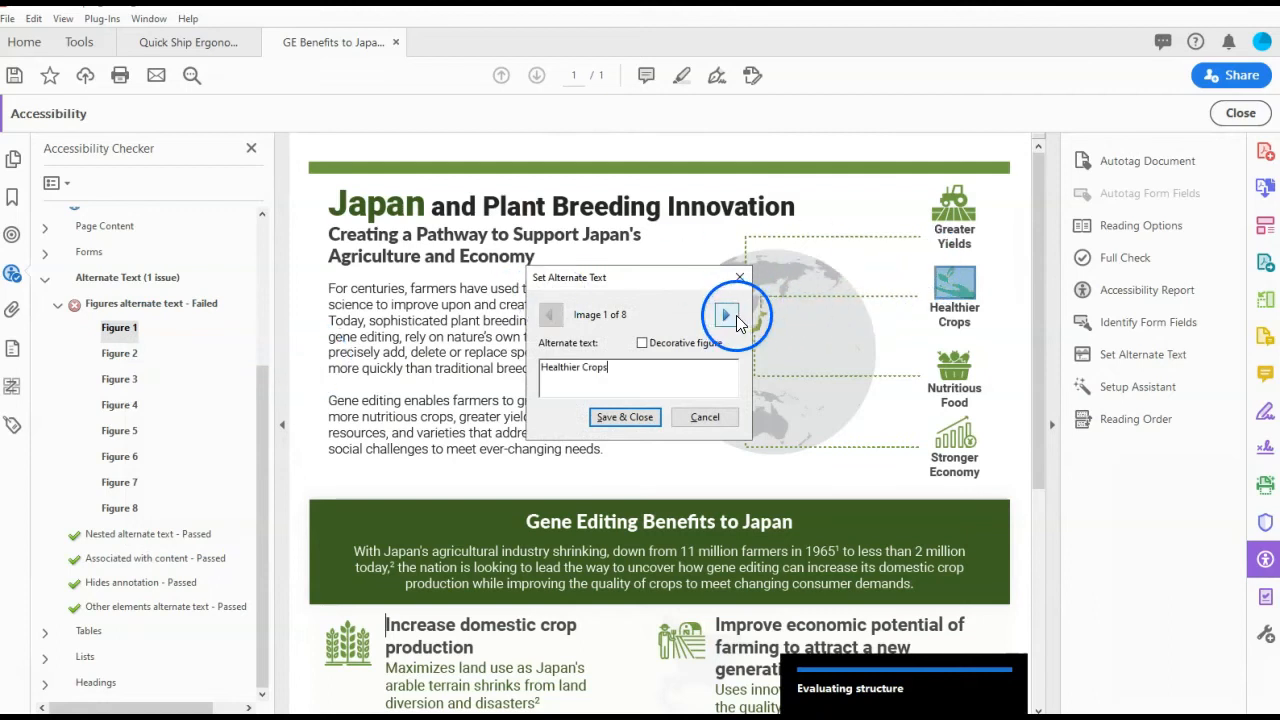
click(726, 314)
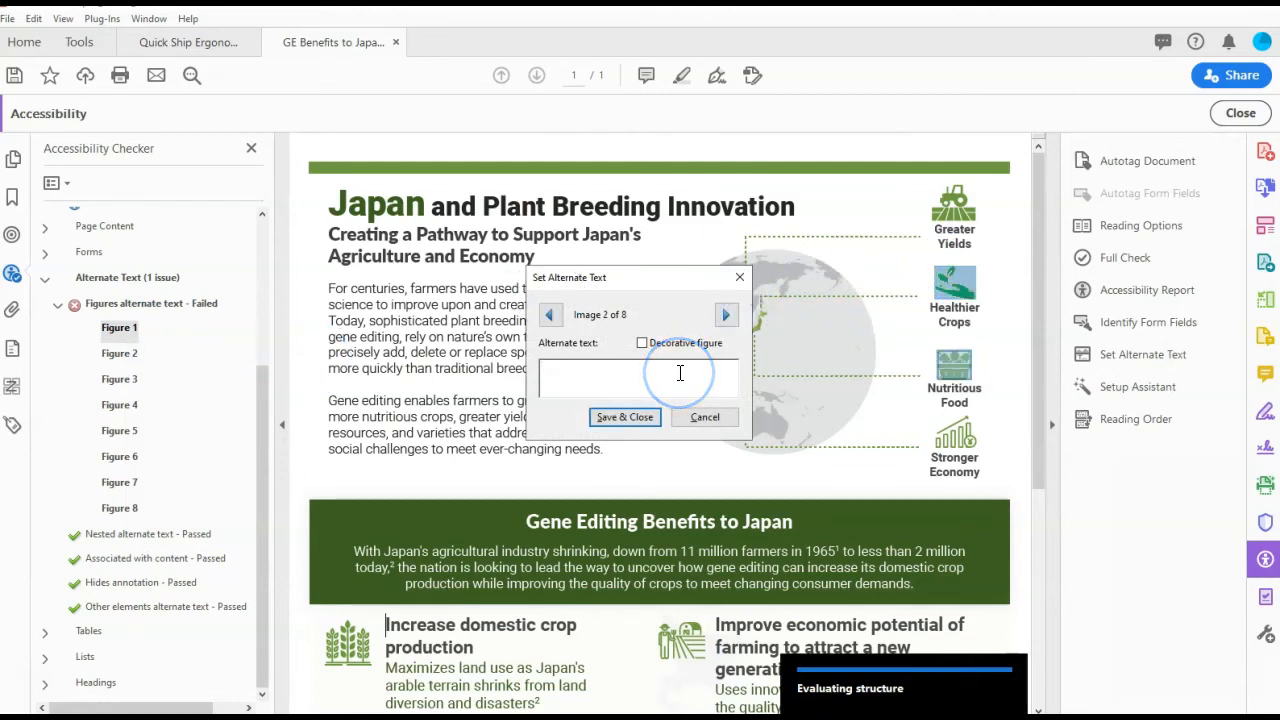
text(Nutritious Foods)
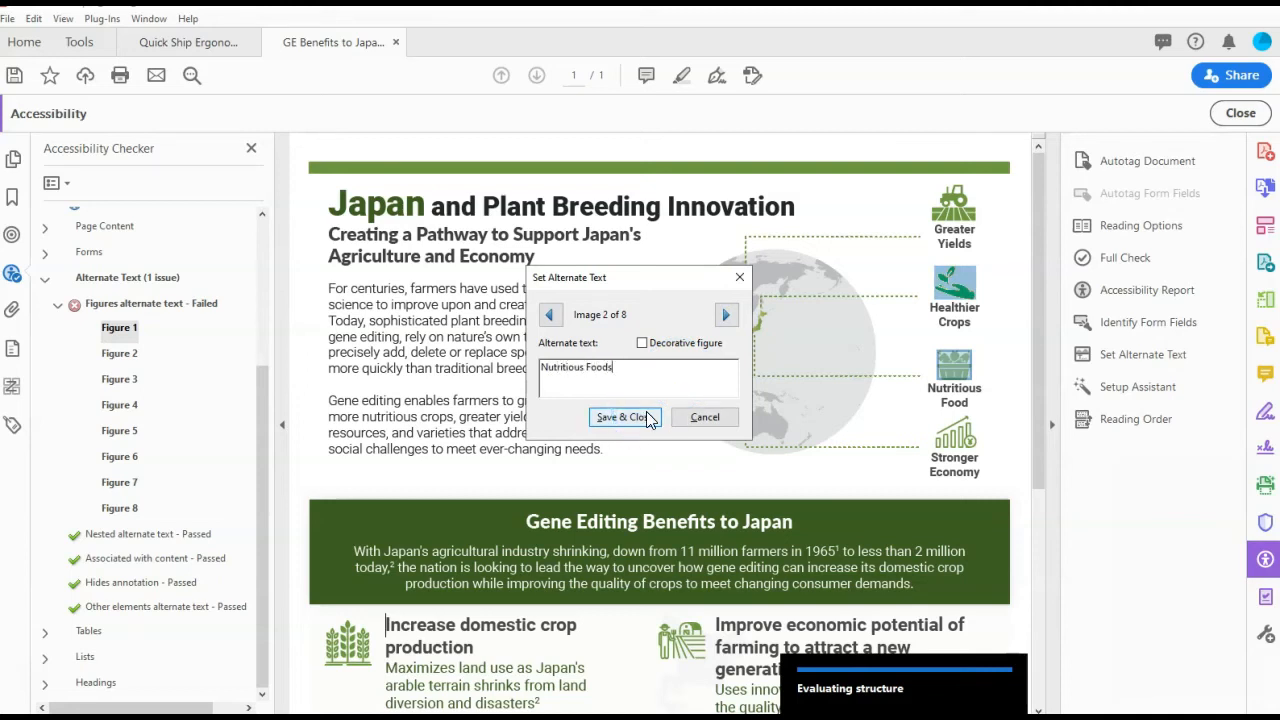
click(621, 417)
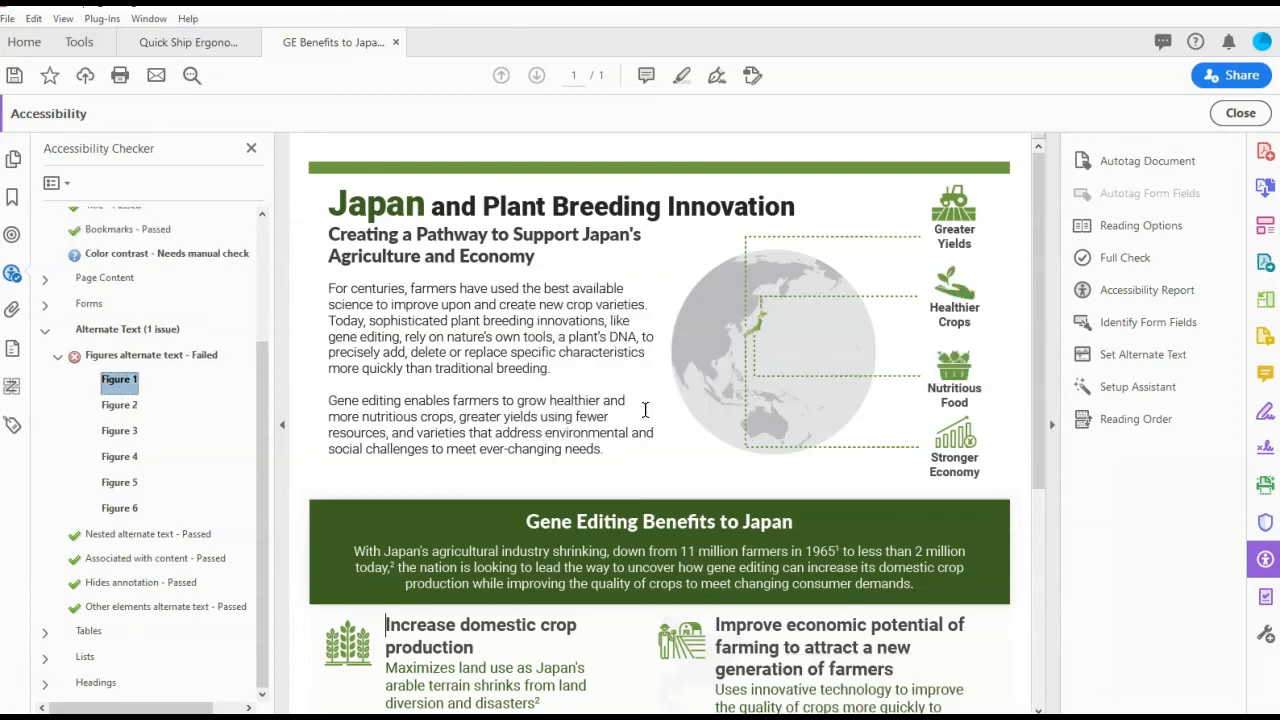
mouse_move(670, 418)
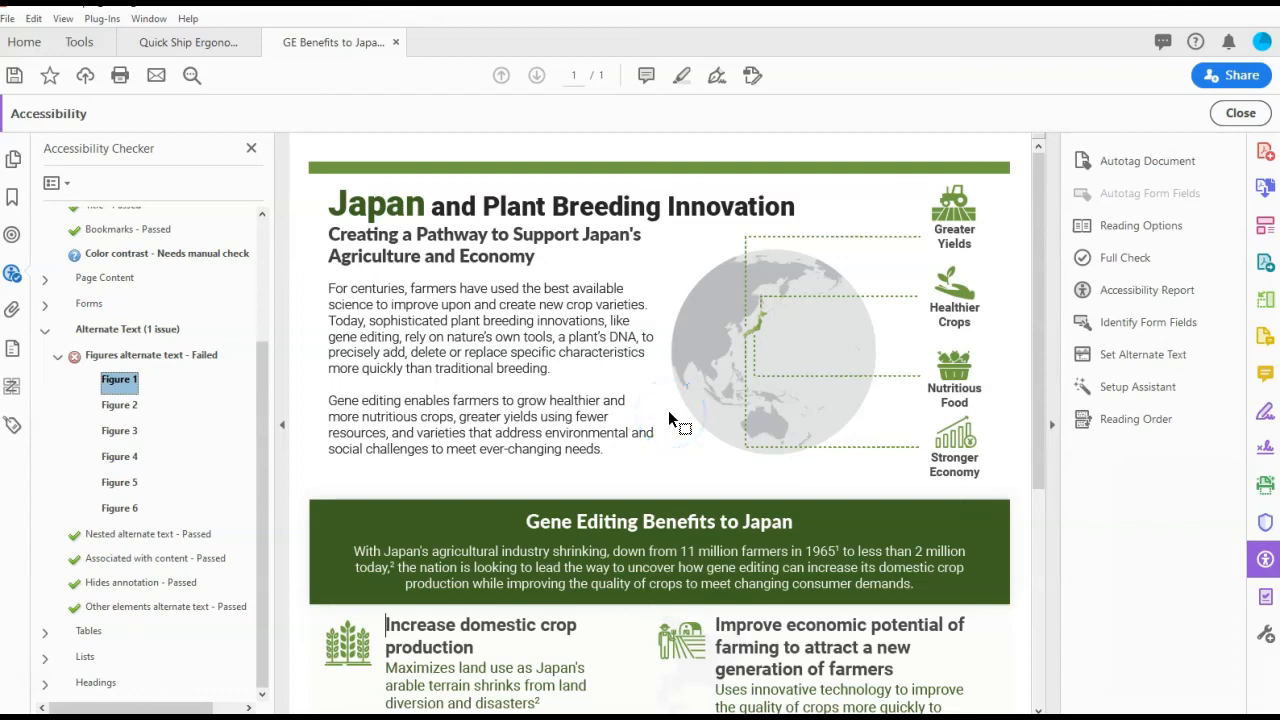